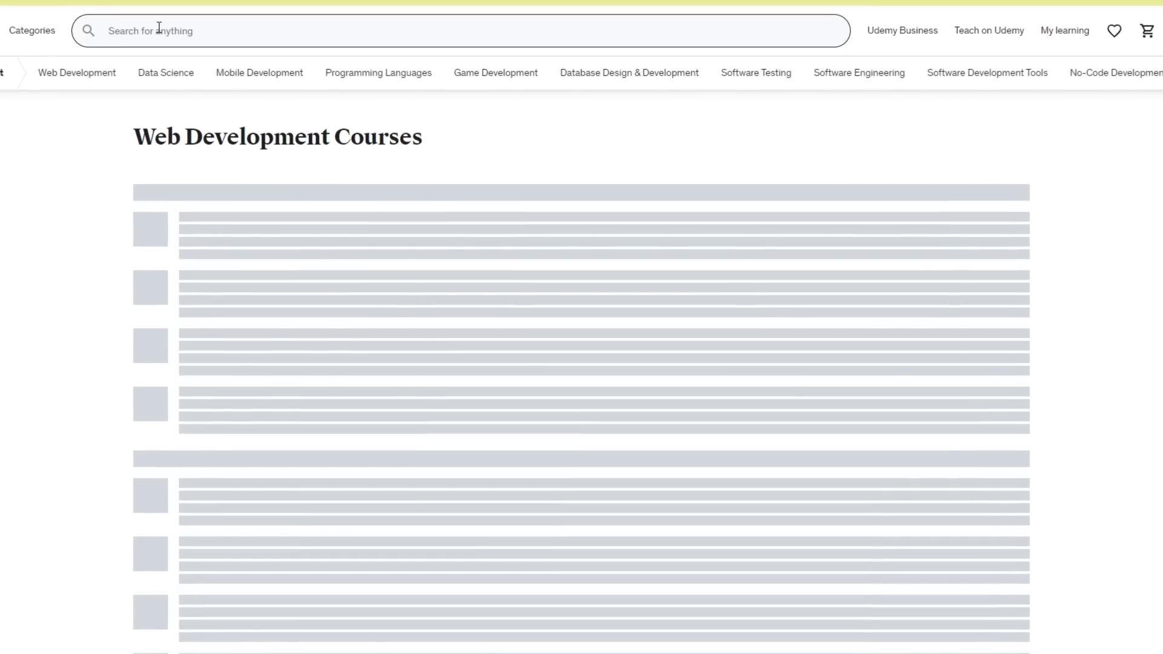
- Scroll down the Web Development Courses page toward the enrolled course
scroll(down, 3)
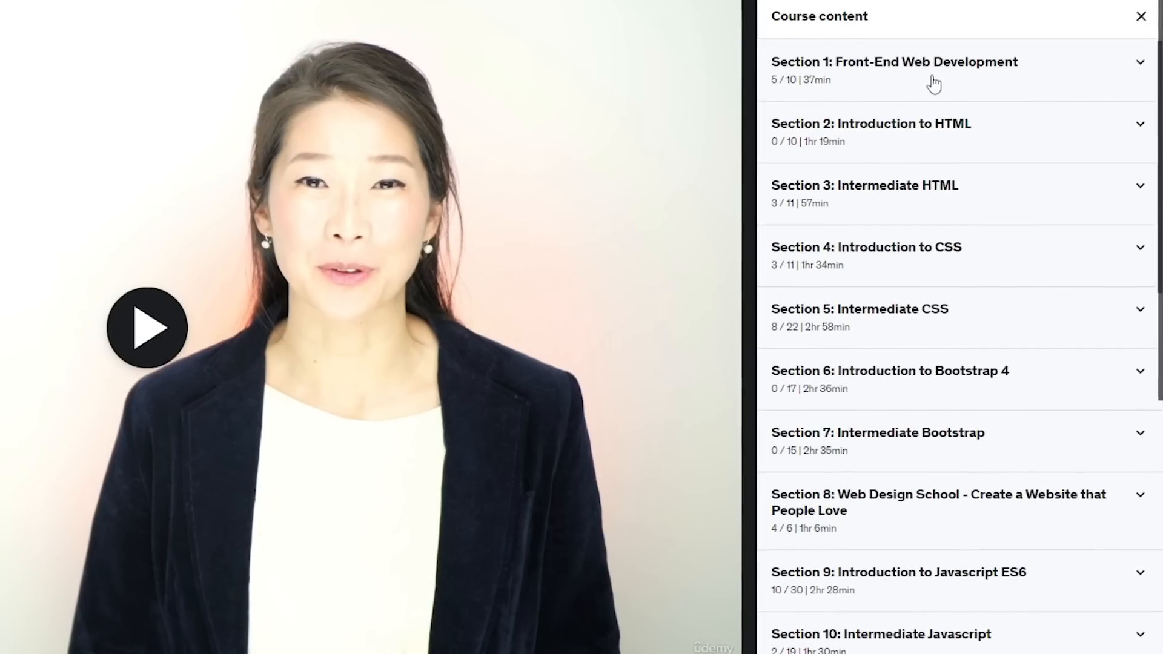
scroll(down, 3)
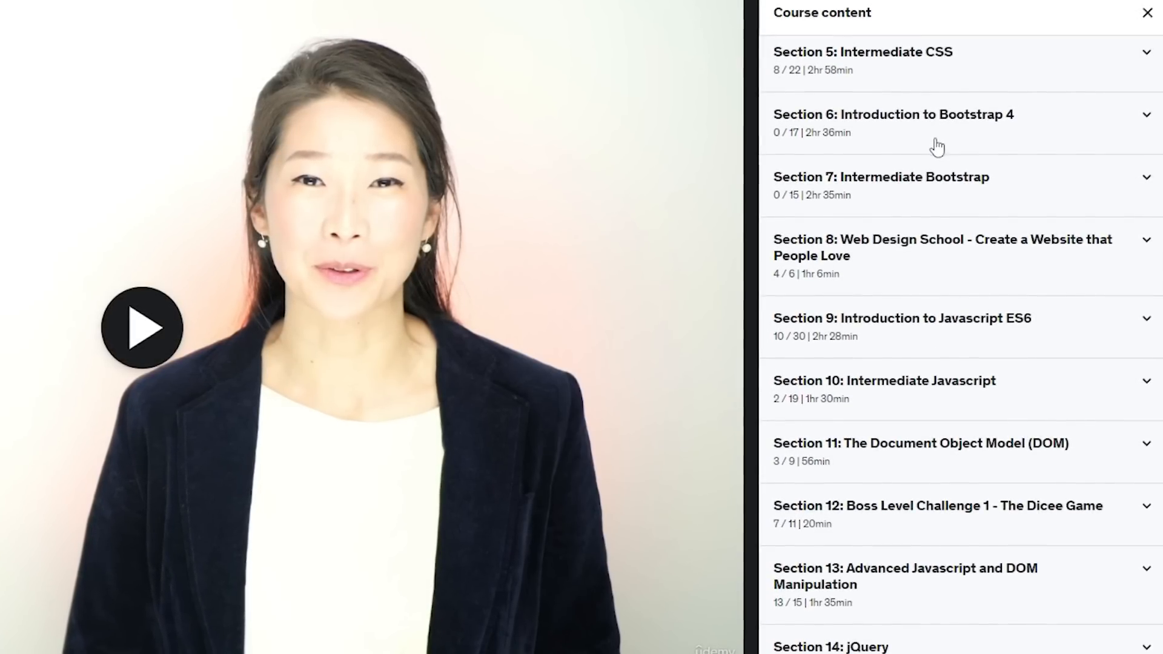
scroll(down, 3)
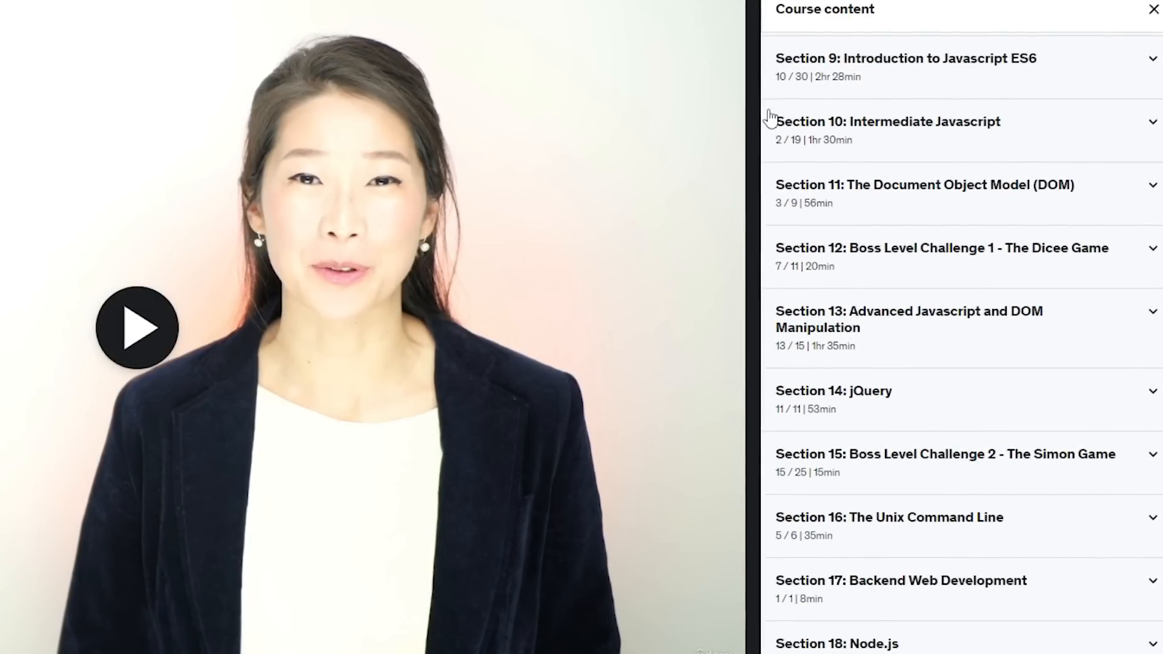
scroll(down, 3)
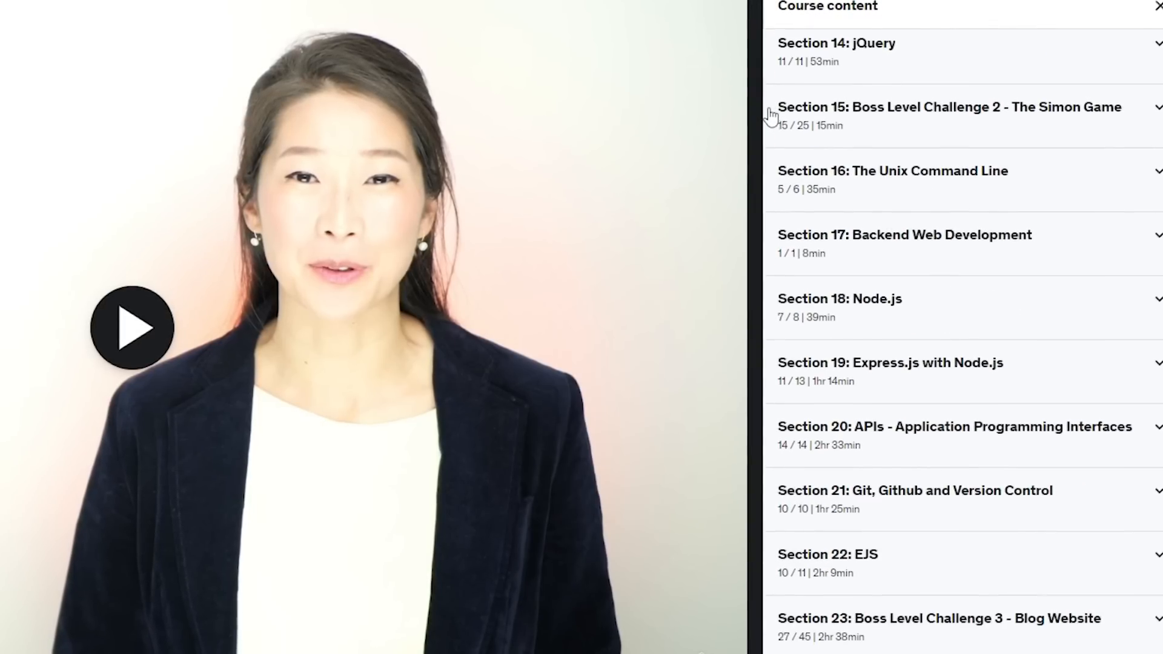
scroll(down, 3)
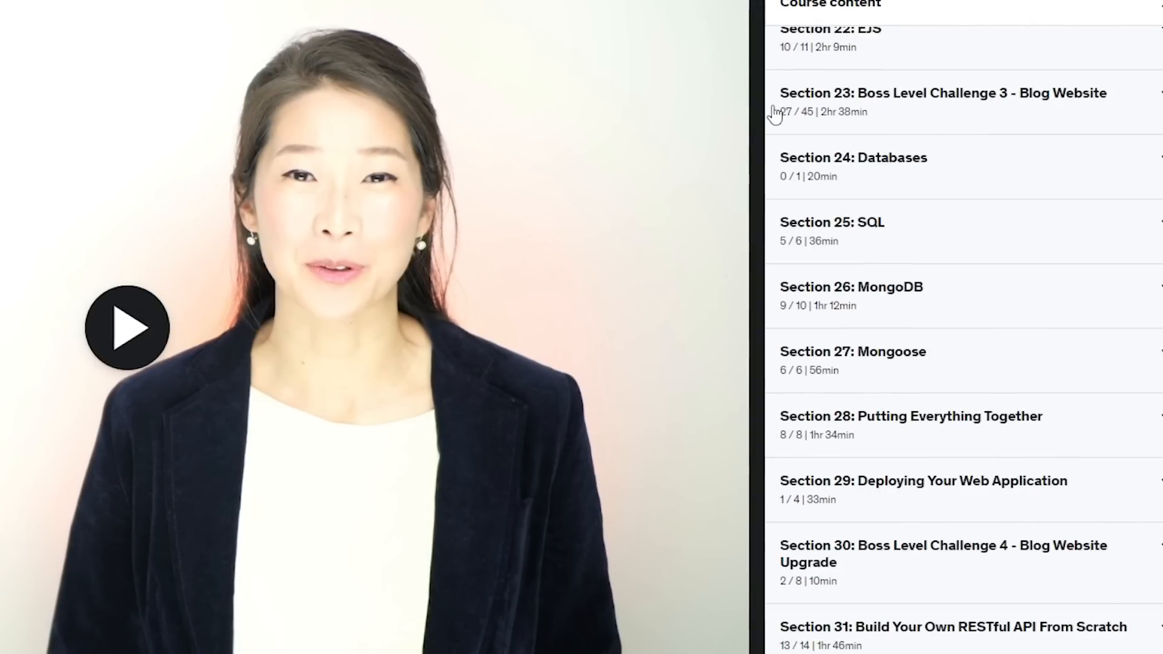
scroll(down, 3)
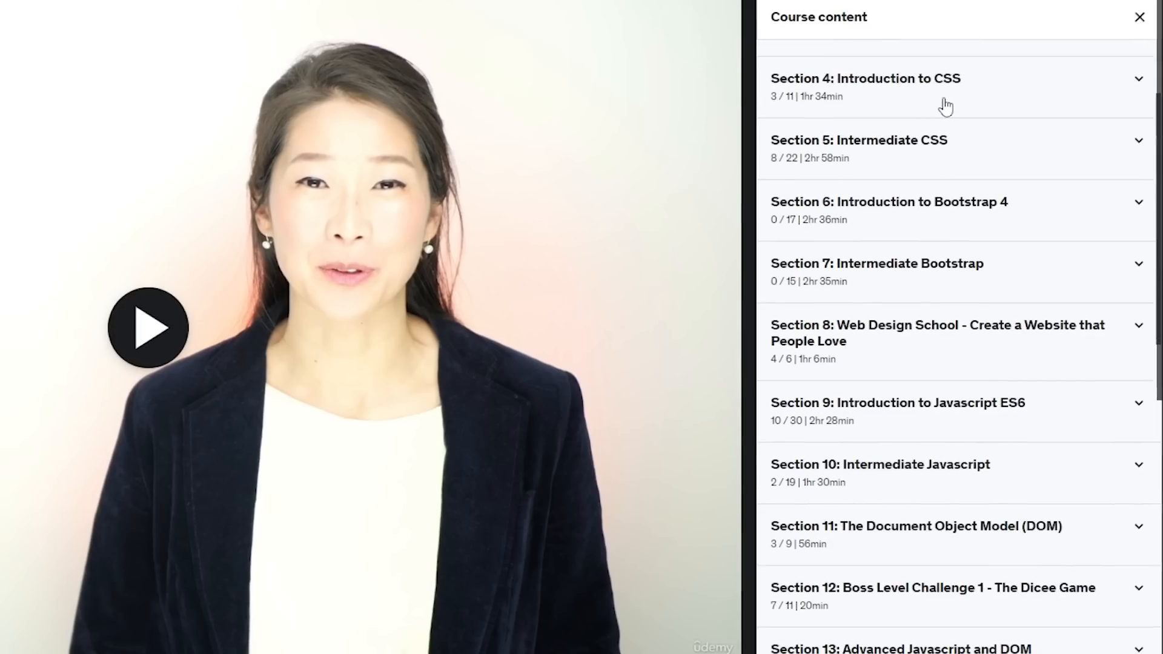
scroll(down, 3)
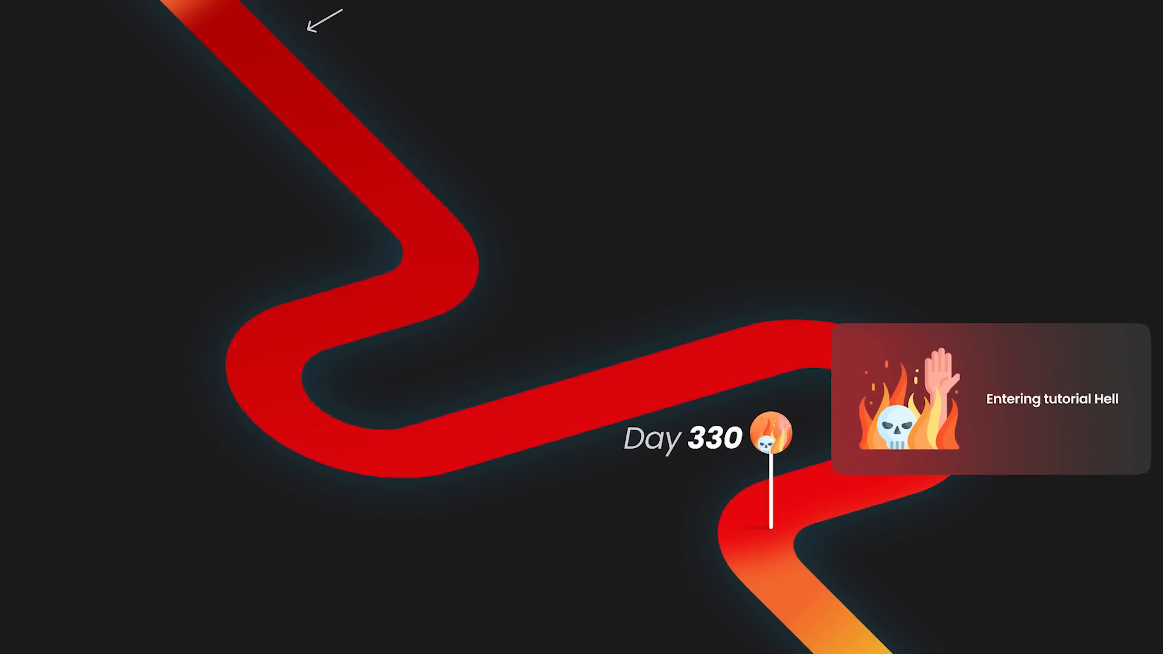
scroll(down, 3)
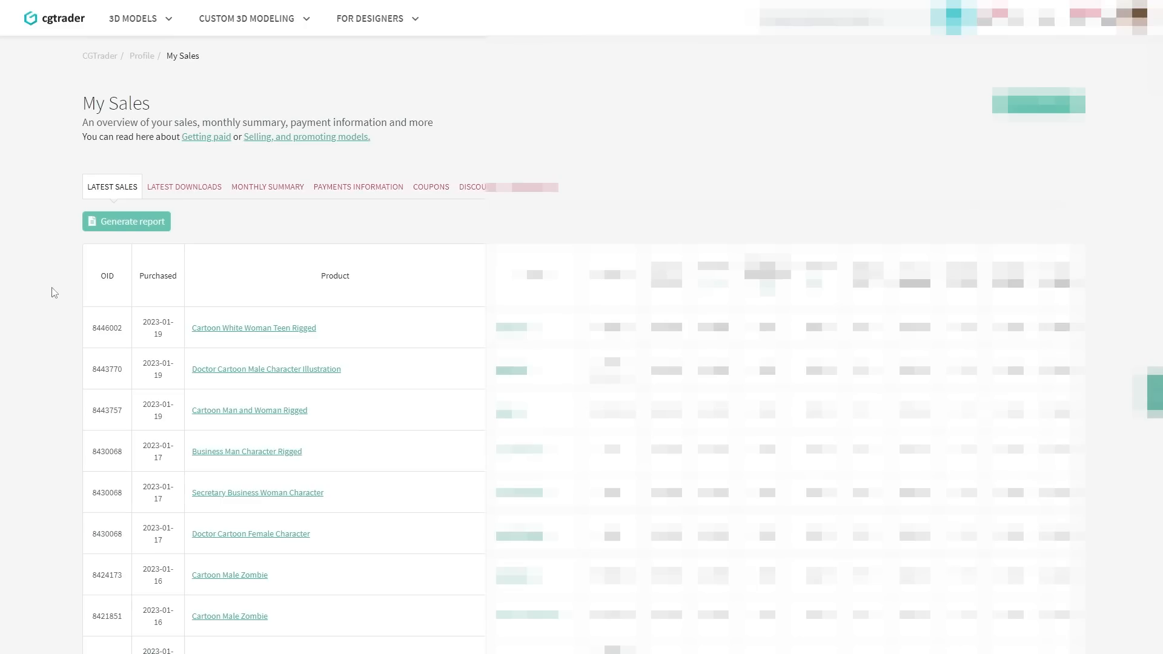
- Scroll through the character-model sales records listed on the store sales pages
scroll(down, 3)
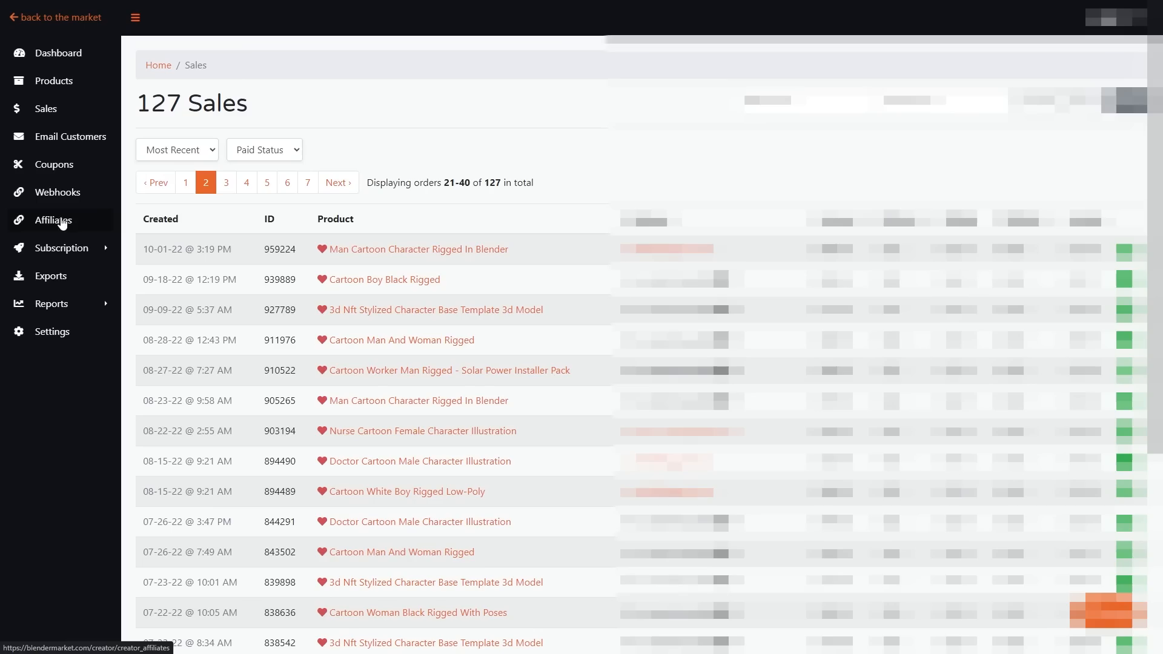
scroll(down, 3)
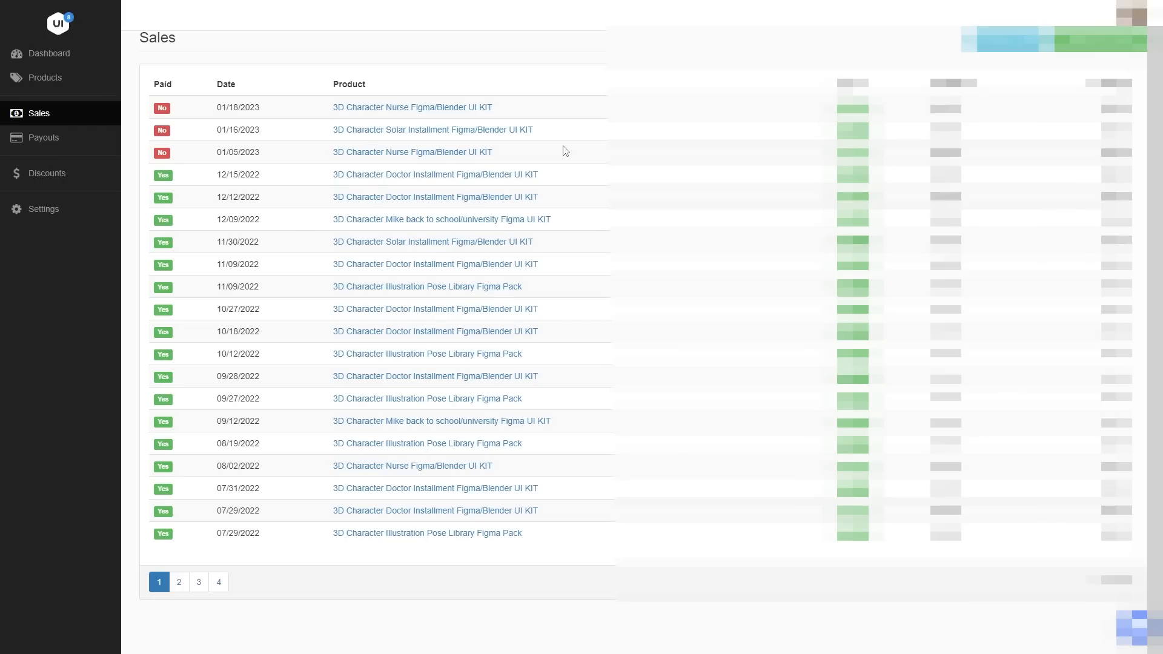
mouse_move(521, 596)
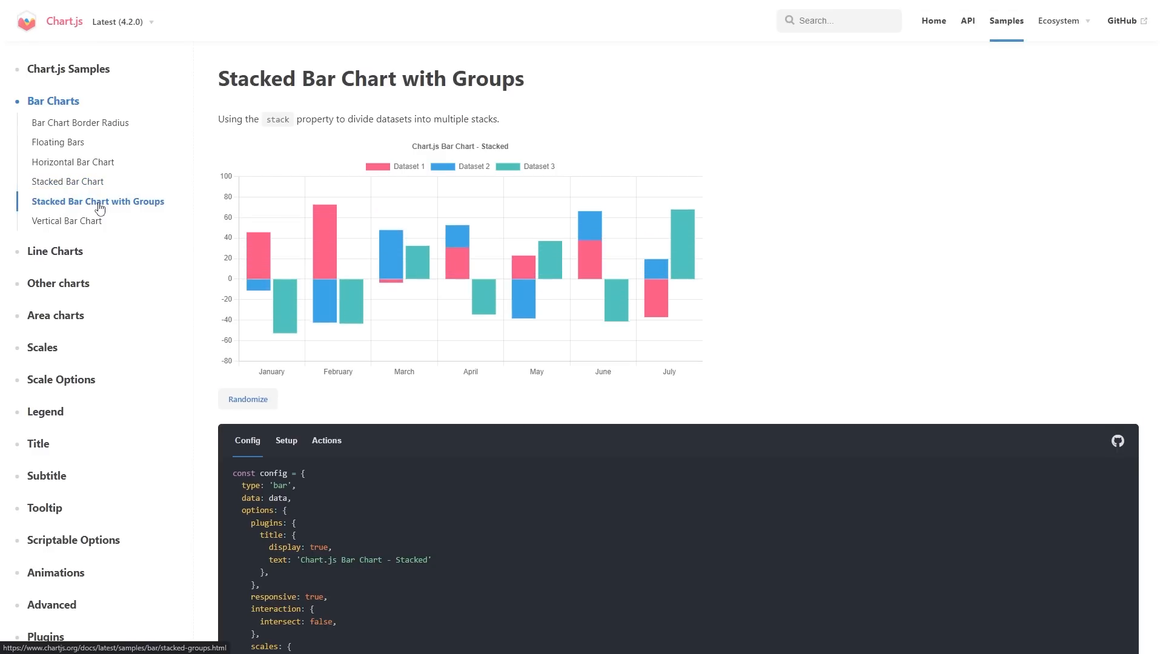
- Show the Vertical Bar Chart sample and its configuration code in the Chart.js docs
click(67, 221)
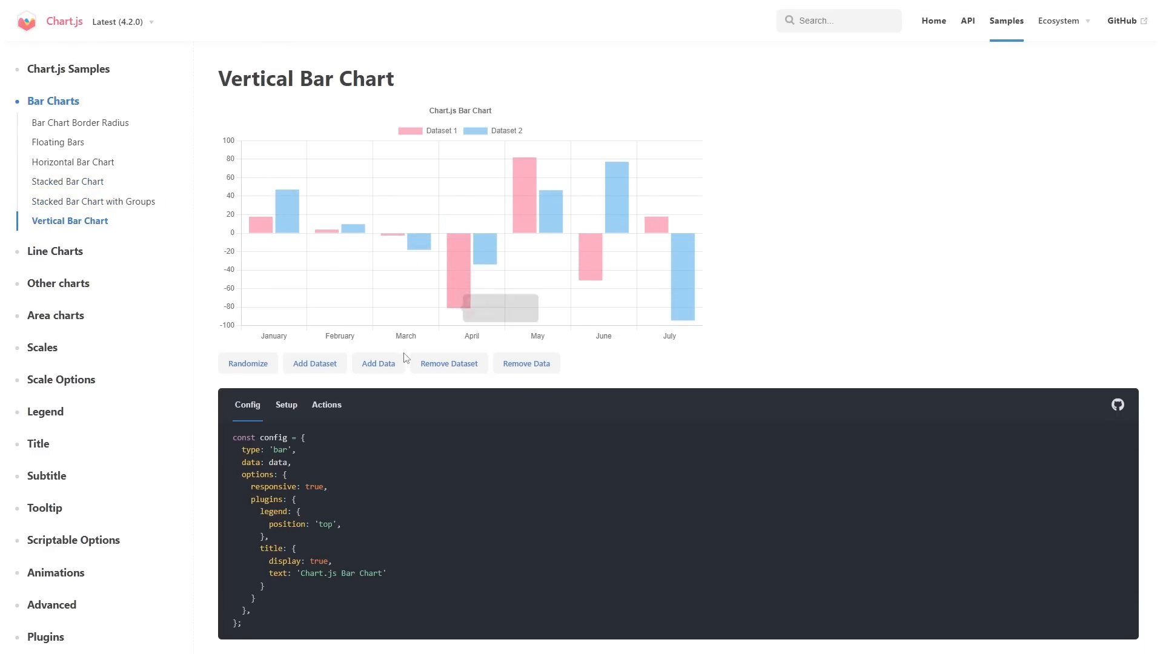
click(448, 363)
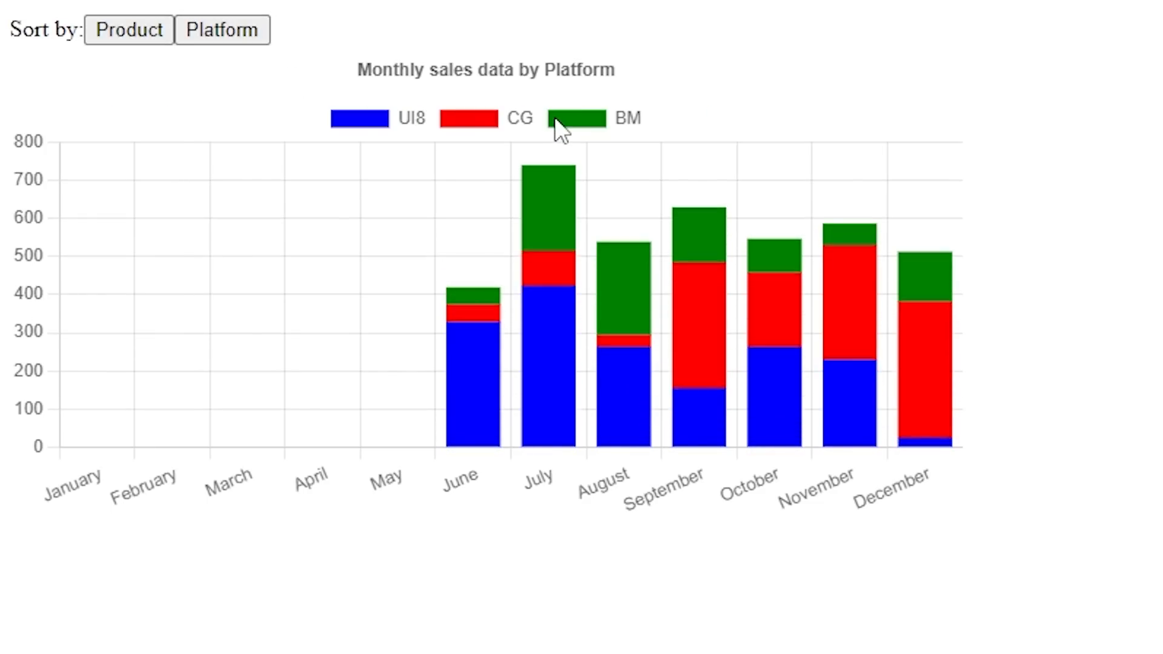
- Toggle the CG dataset in the legend so the stacked chart shows only UI8 and BM
click(479, 117)
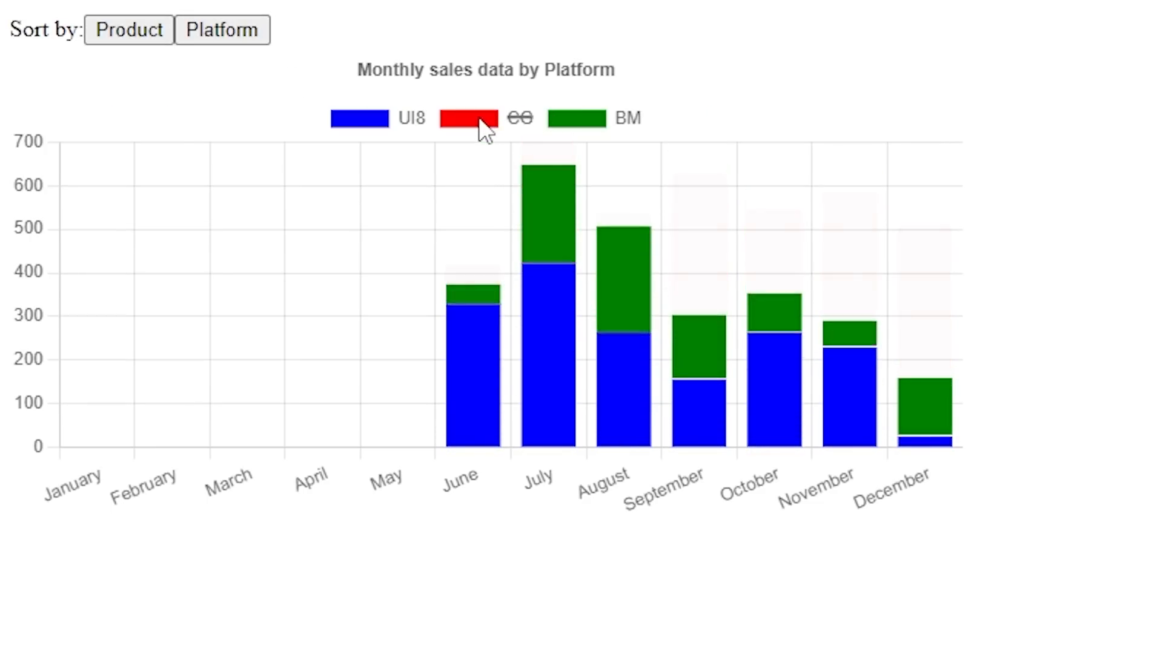
click(481, 118)
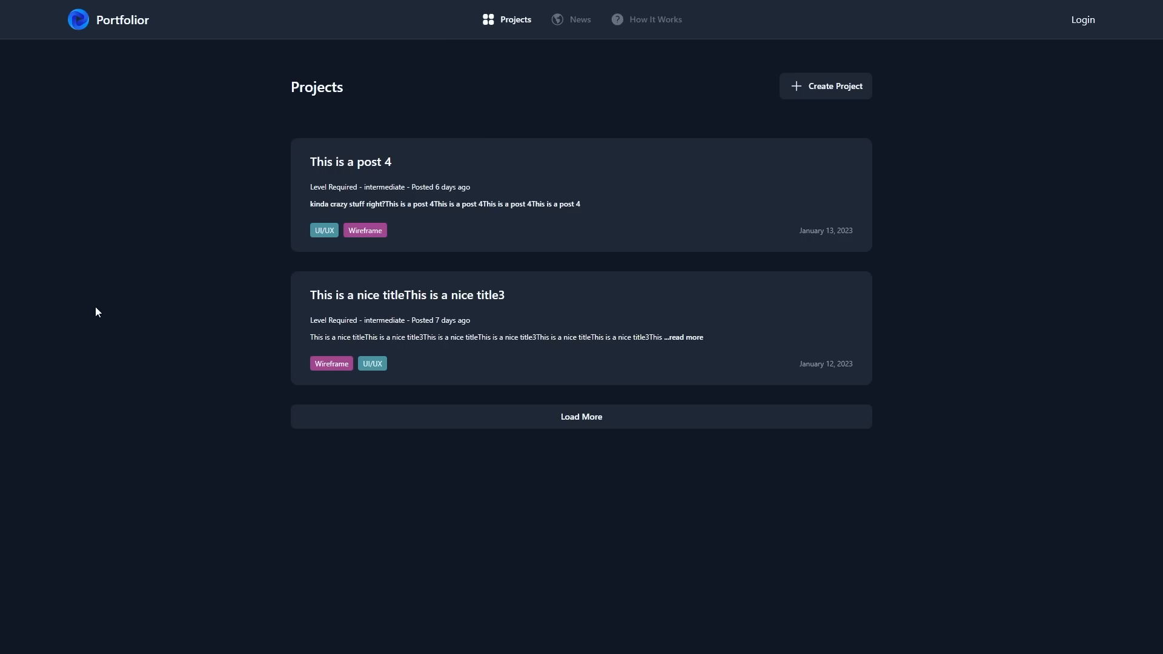
- Start a new project, sign in with GitHub, and reach the account menu after posting
click(1083, 19)
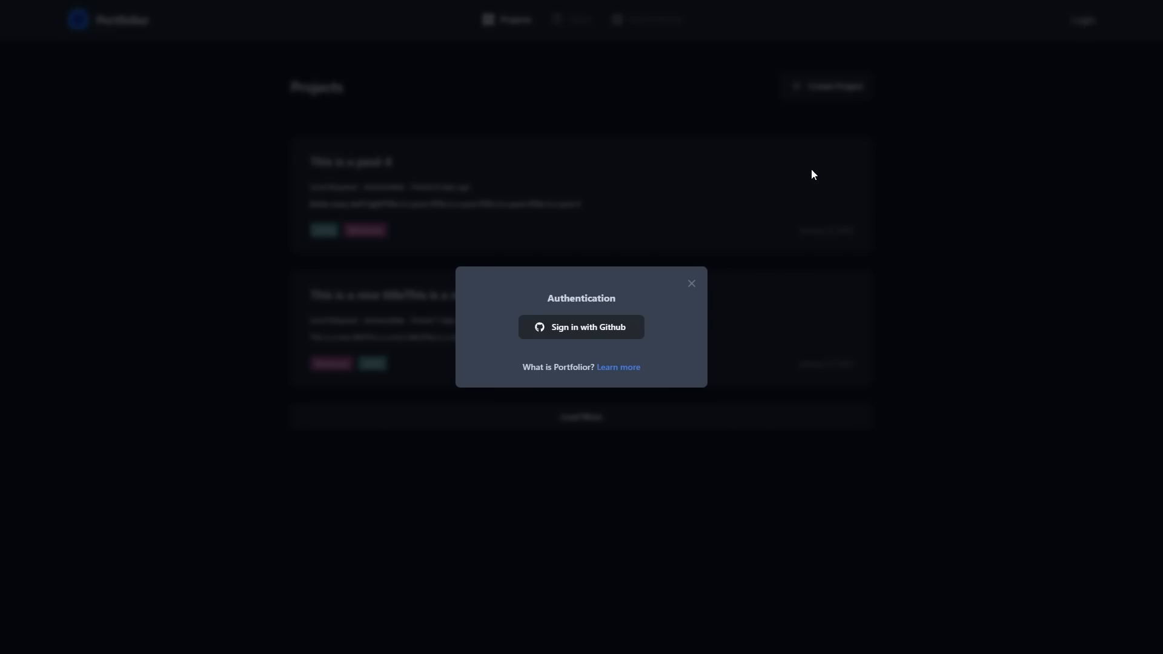
click(581, 327)
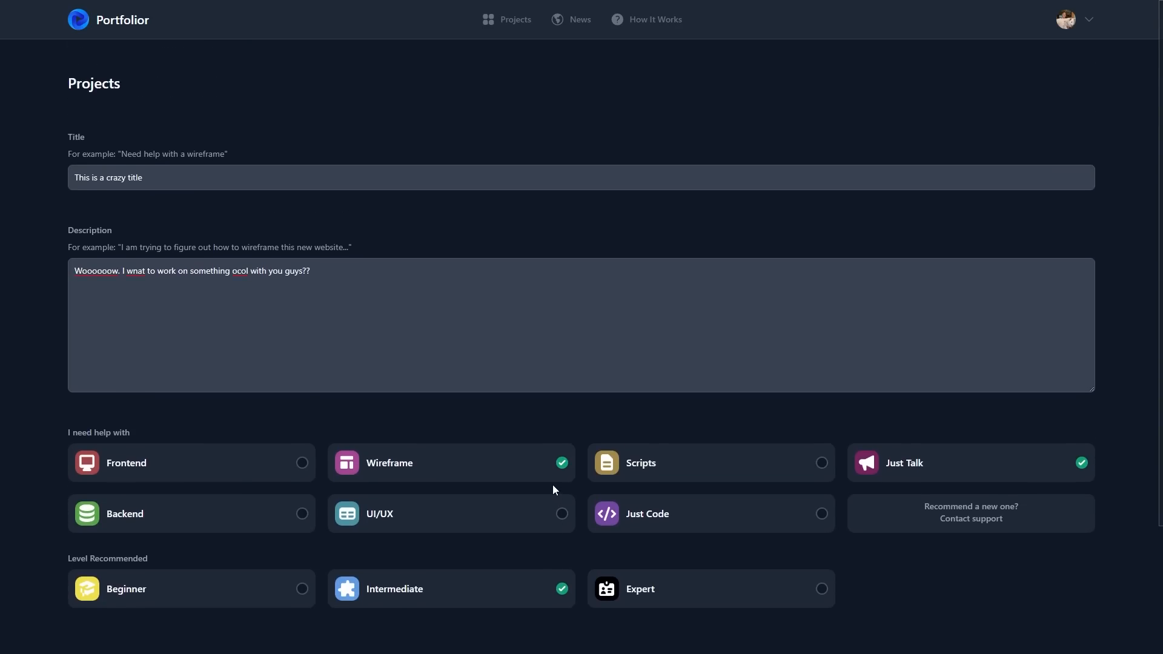
click(1073, 20)
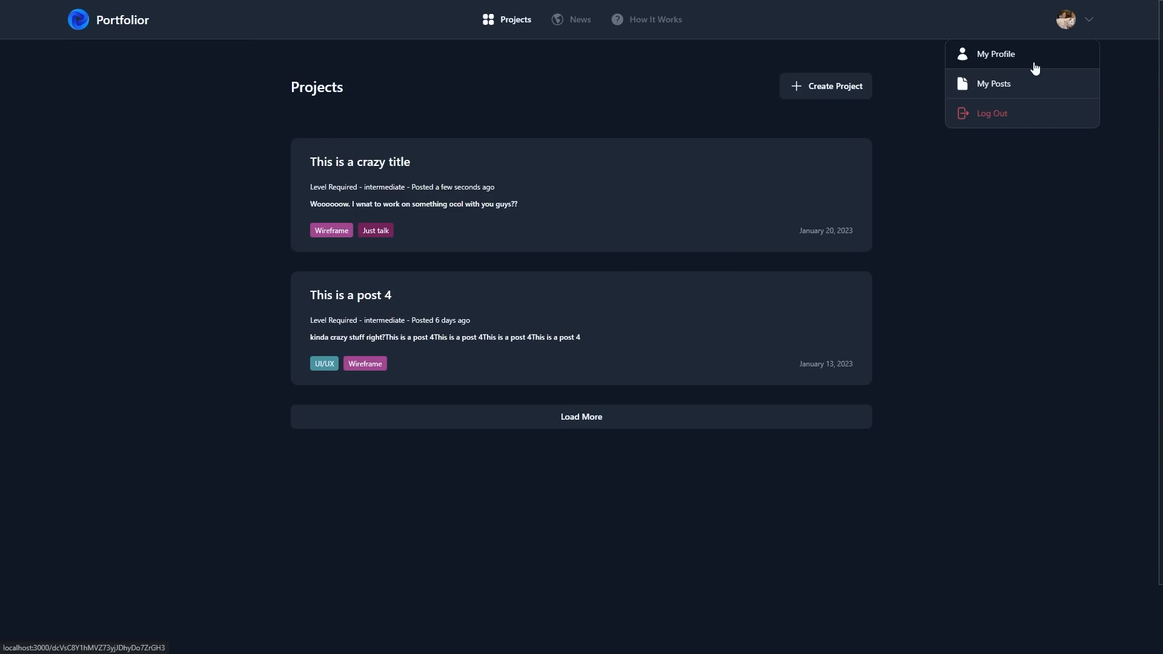